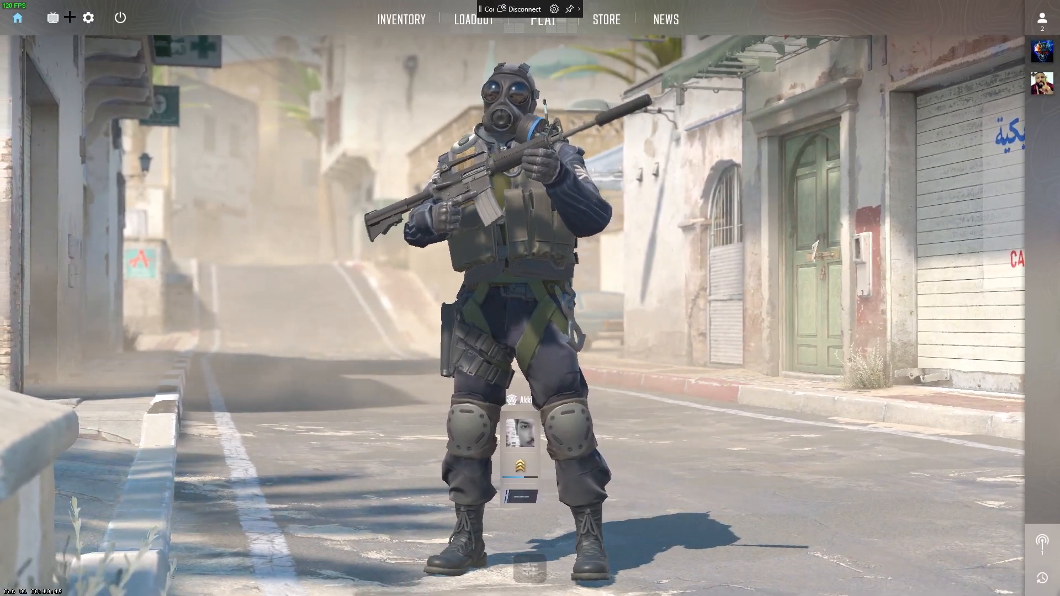
- Bring up the Settings screen on its Video page from the main menu
left_click(88, 18)
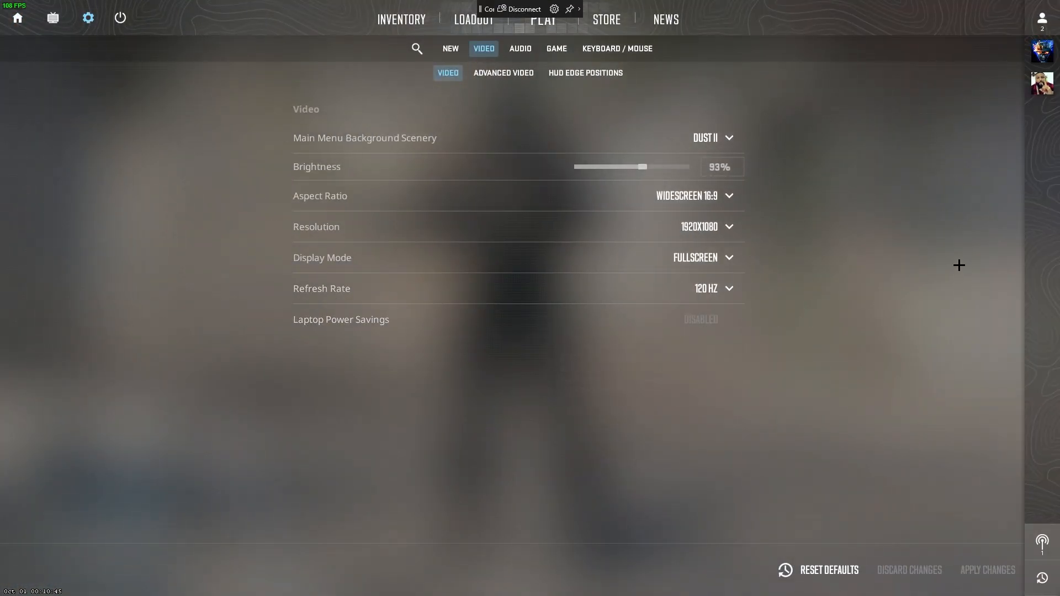
- Set the refresh rate to 239 Hz
left_click(696, 259)
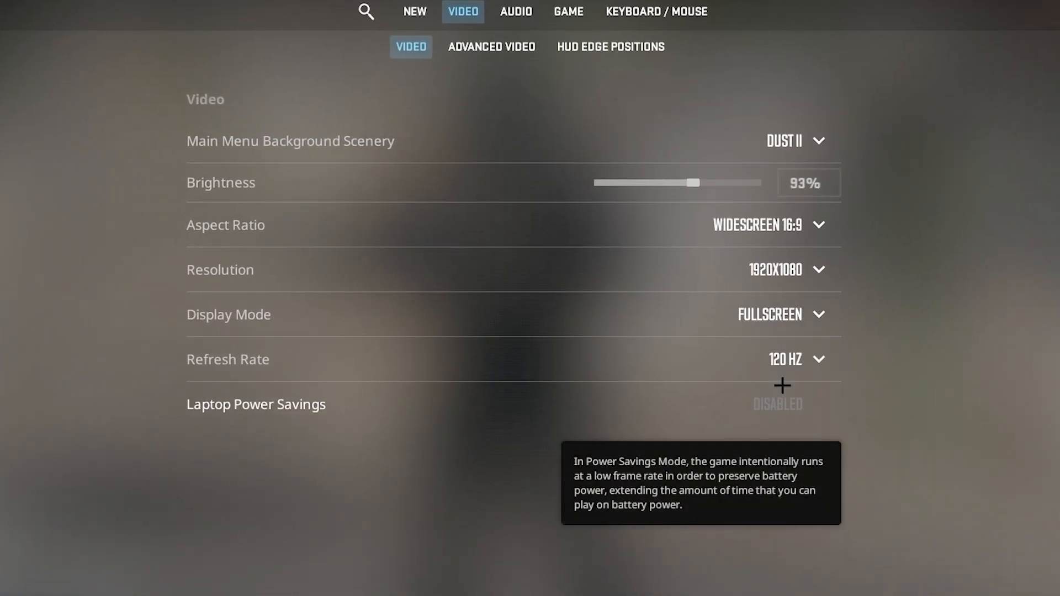
left_click(797, 359)
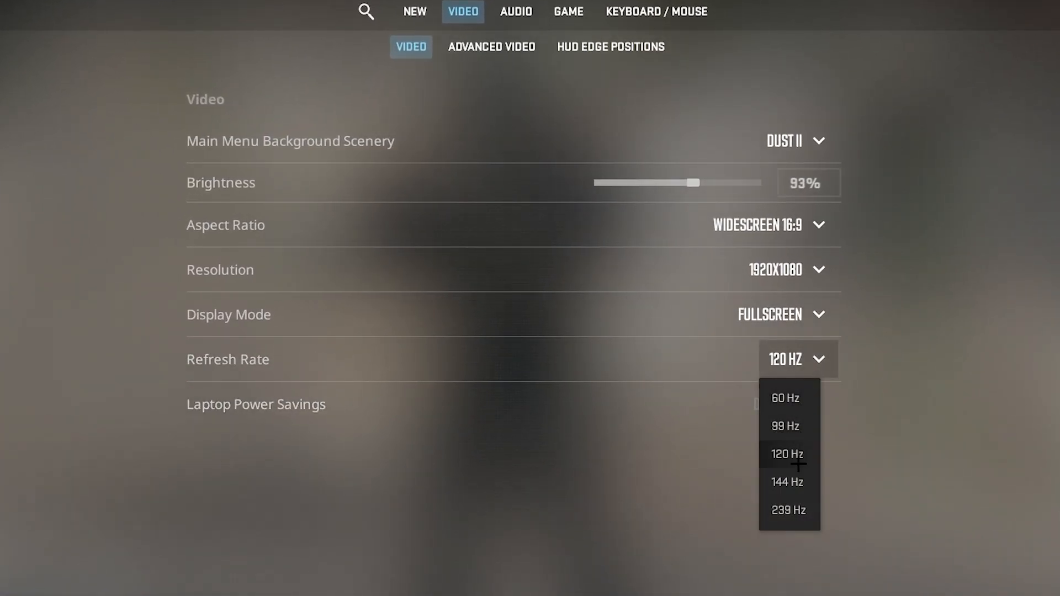
mouse_move(794, 526)
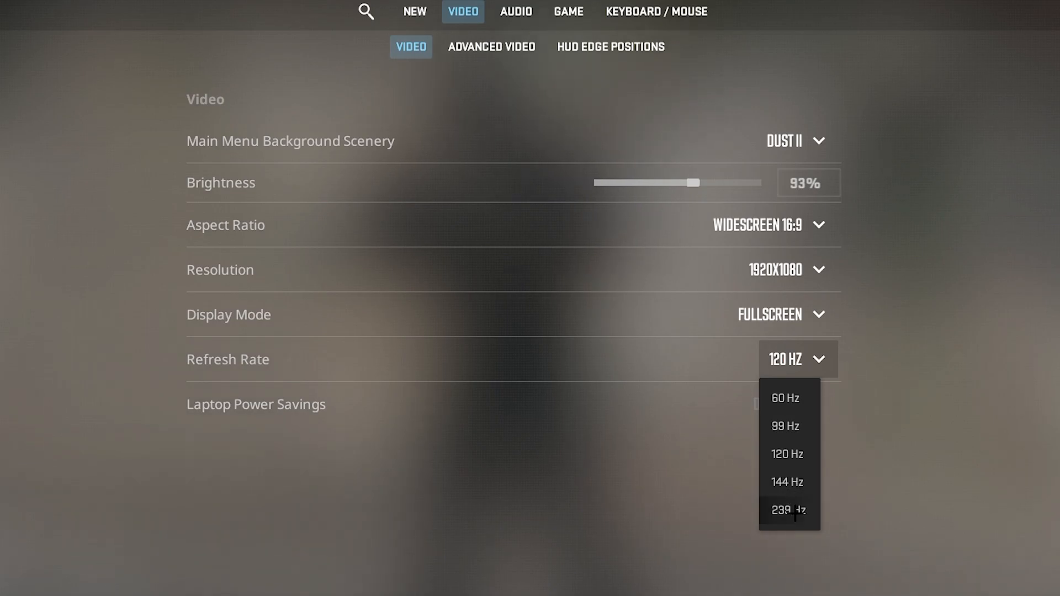
left_click(786, 510)
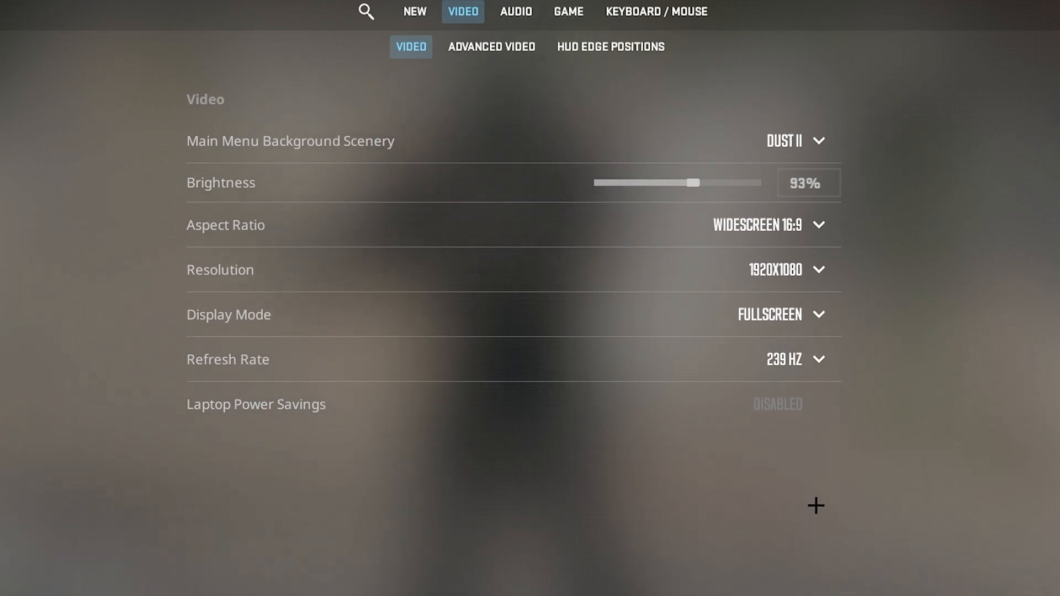
mouse_move(828, 228)
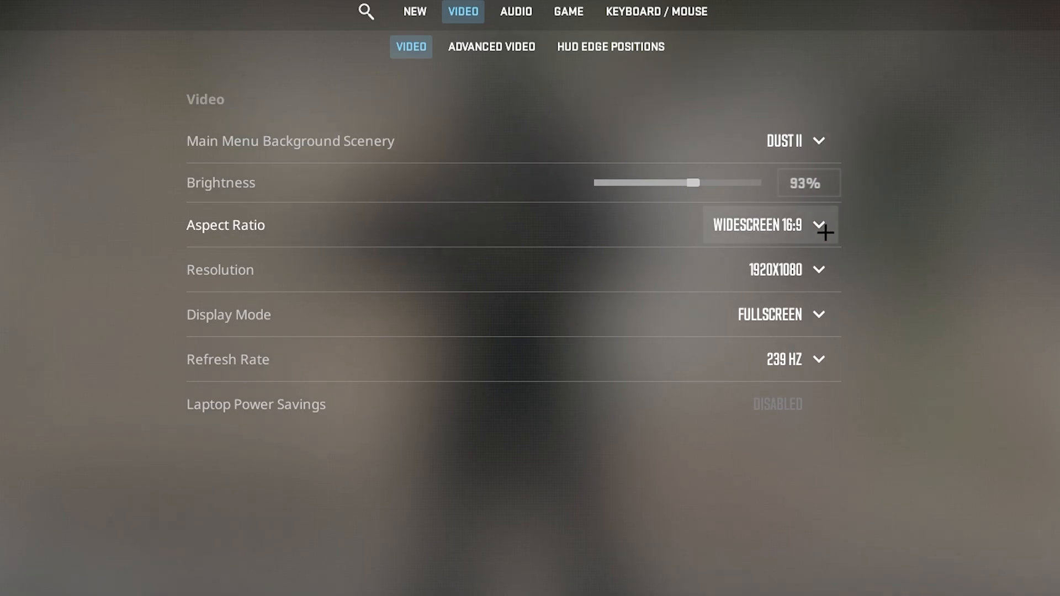
- Change the aspect ratio to Normal 4:3
left_click(769, 225)
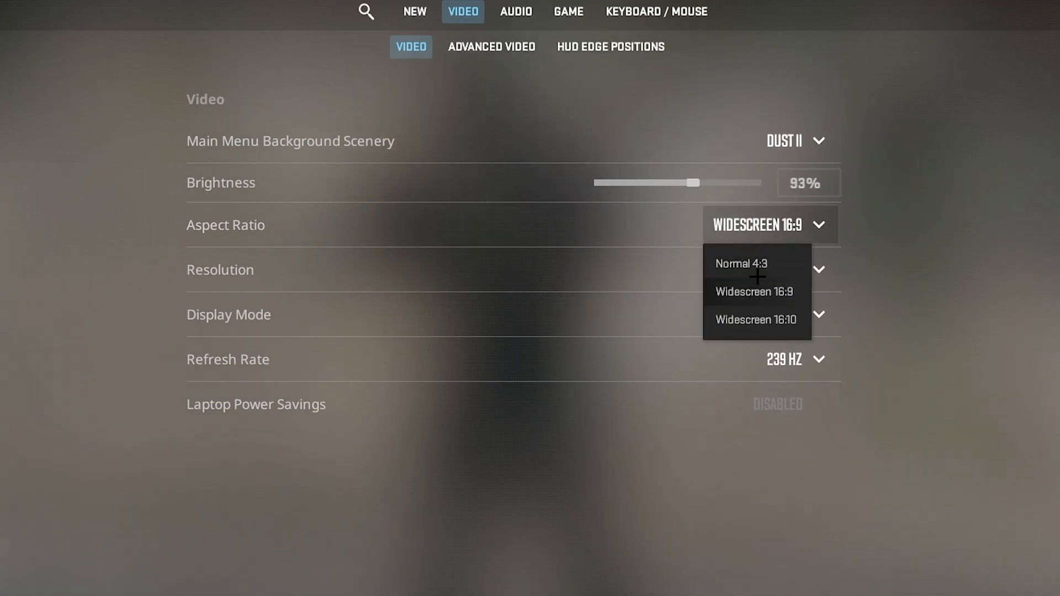
left_click(742, 264)
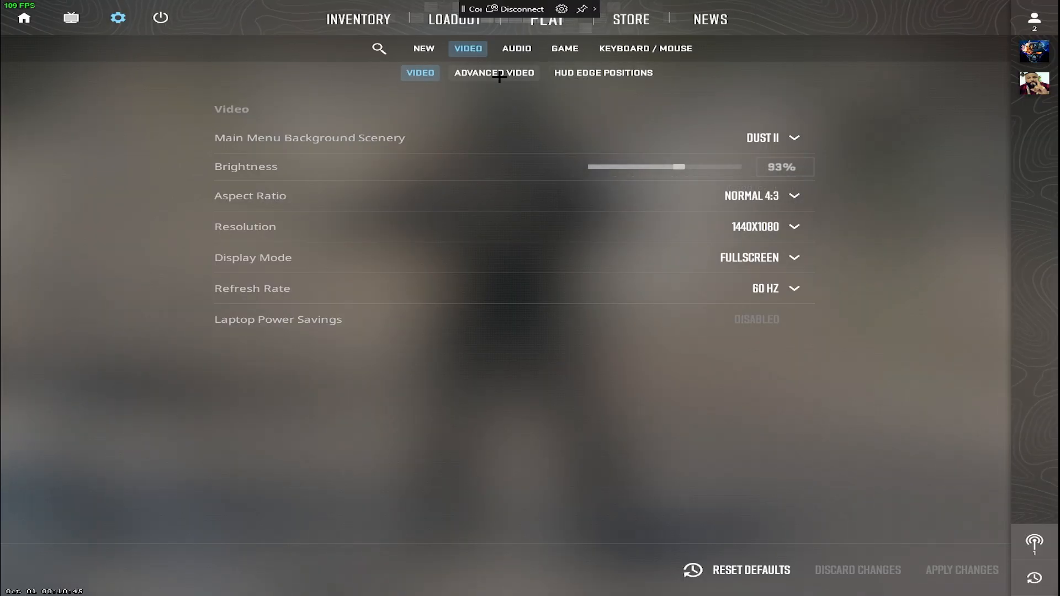
- Raise Global Shadow Quality from Low to High in the advanced video settings
left_click(494, 73)
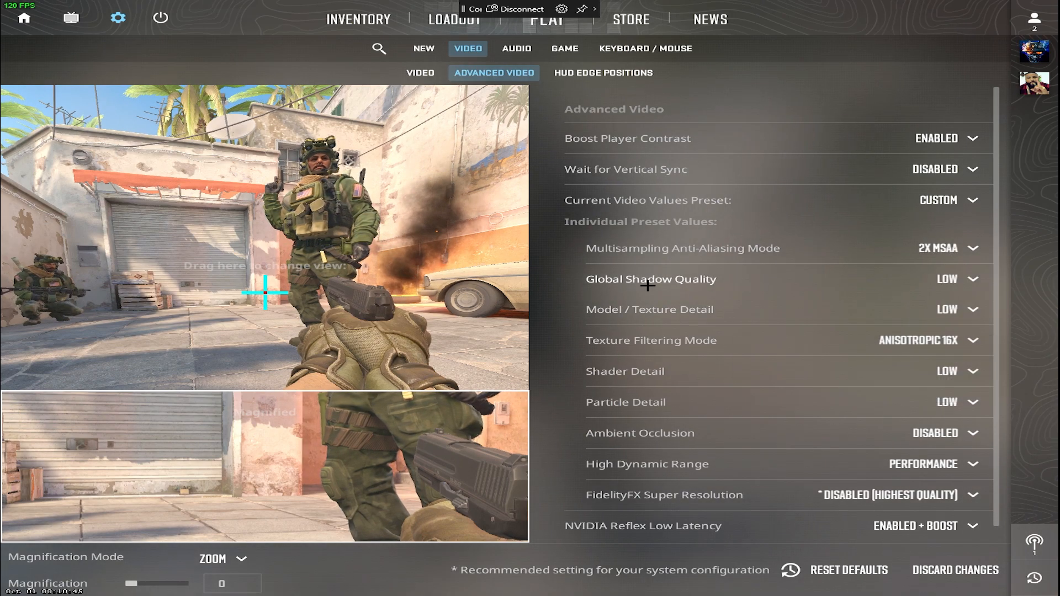
left_click(974, 279)
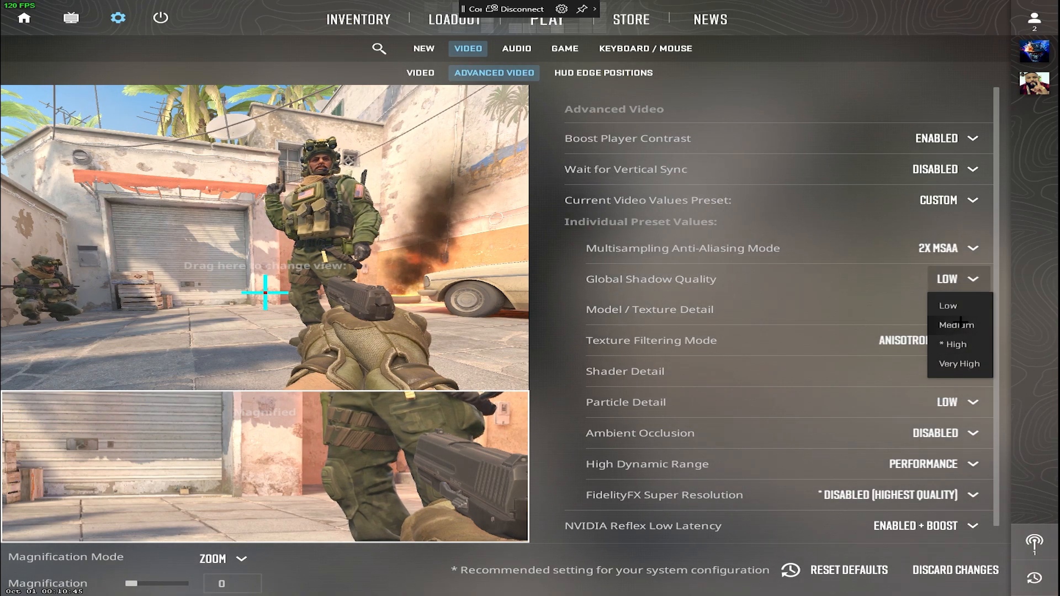
left_click(955, 344)
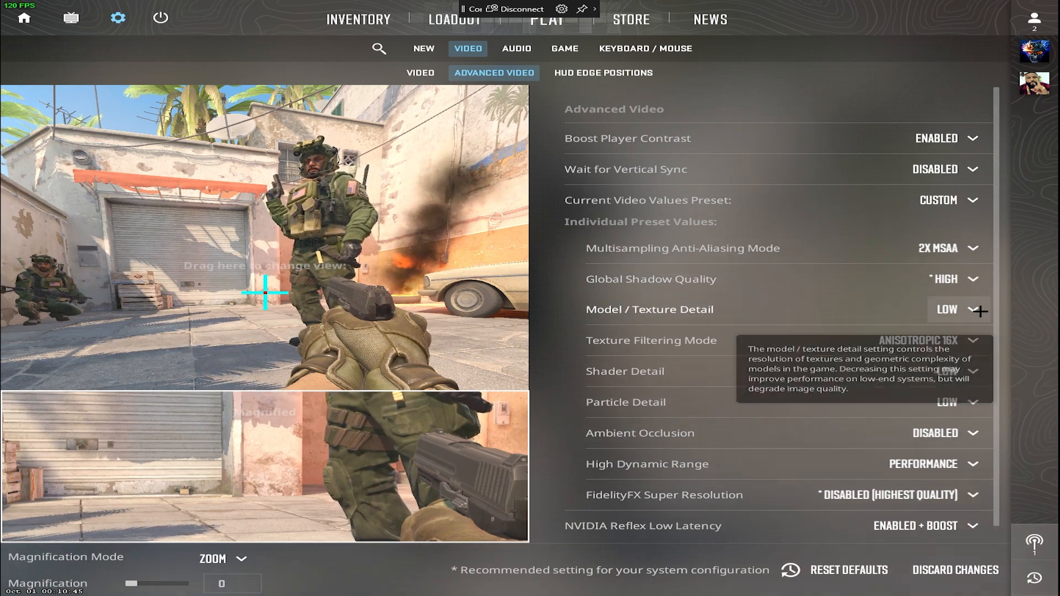
- Switch Texture Filtering Mode to Bilinear and review Shader Detail, keeping it Low
left_click(971, 309)
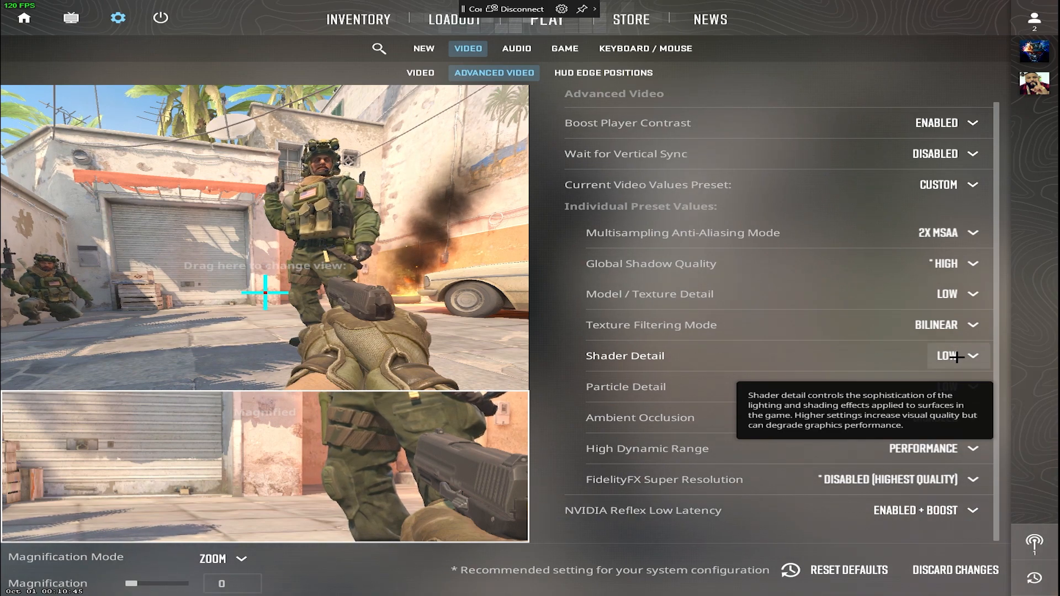
left_click(973, 355)
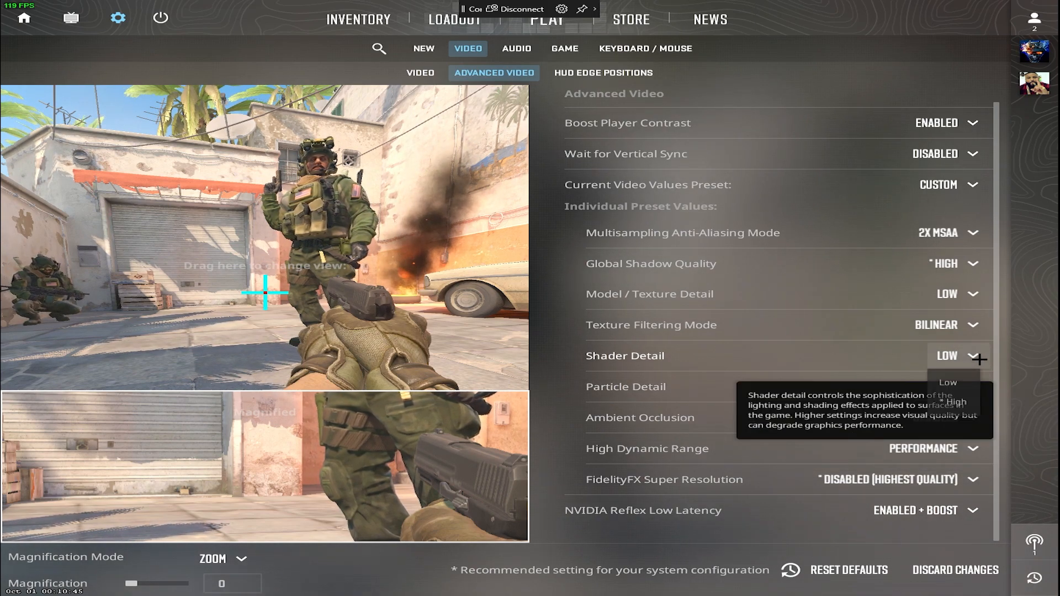
mouse_move(839, 400)
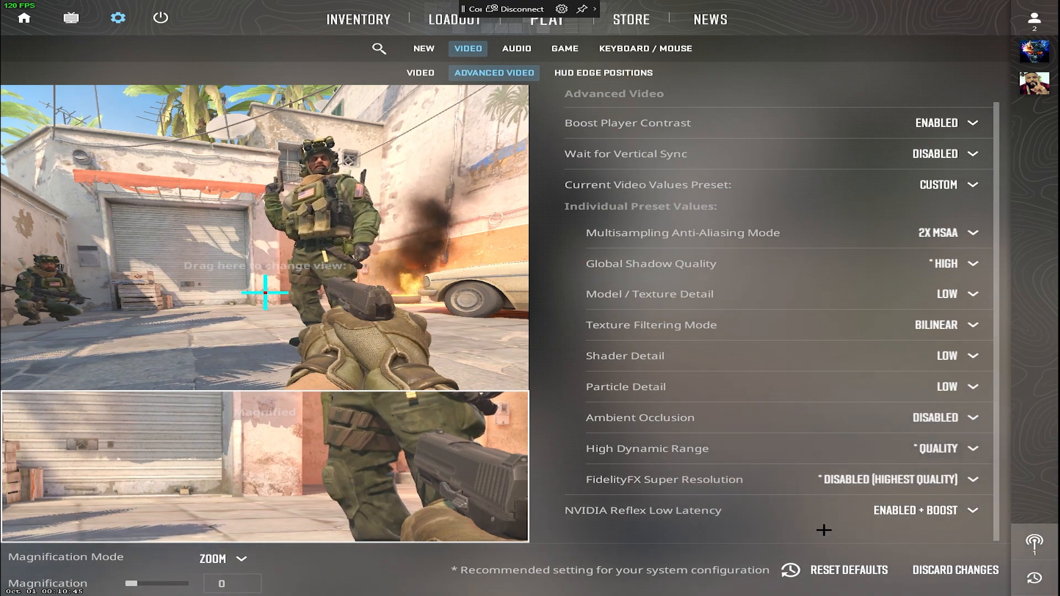
left_click(974, 479)
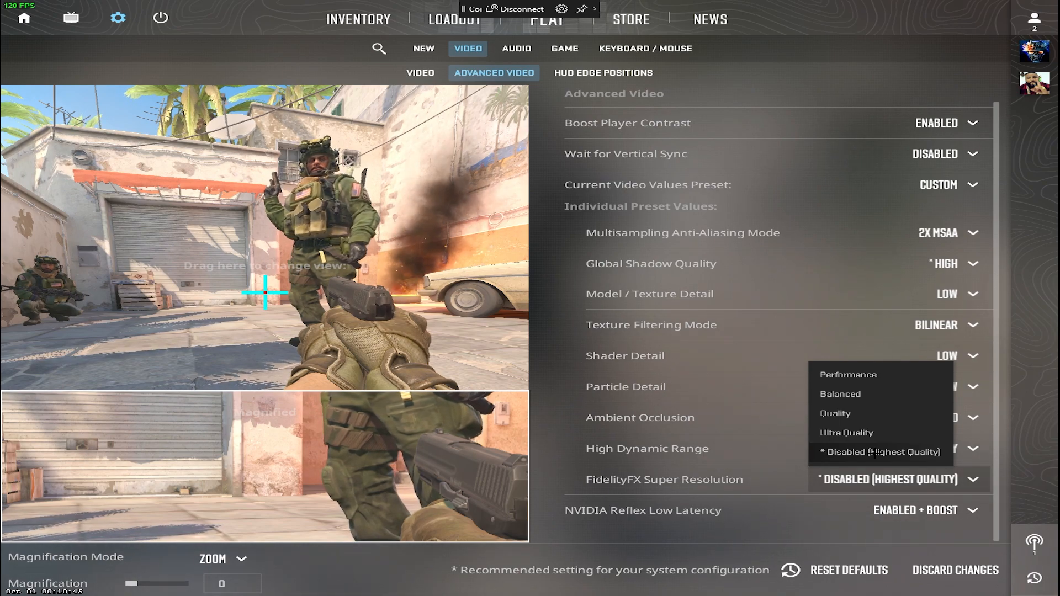
left_click(947, 510)
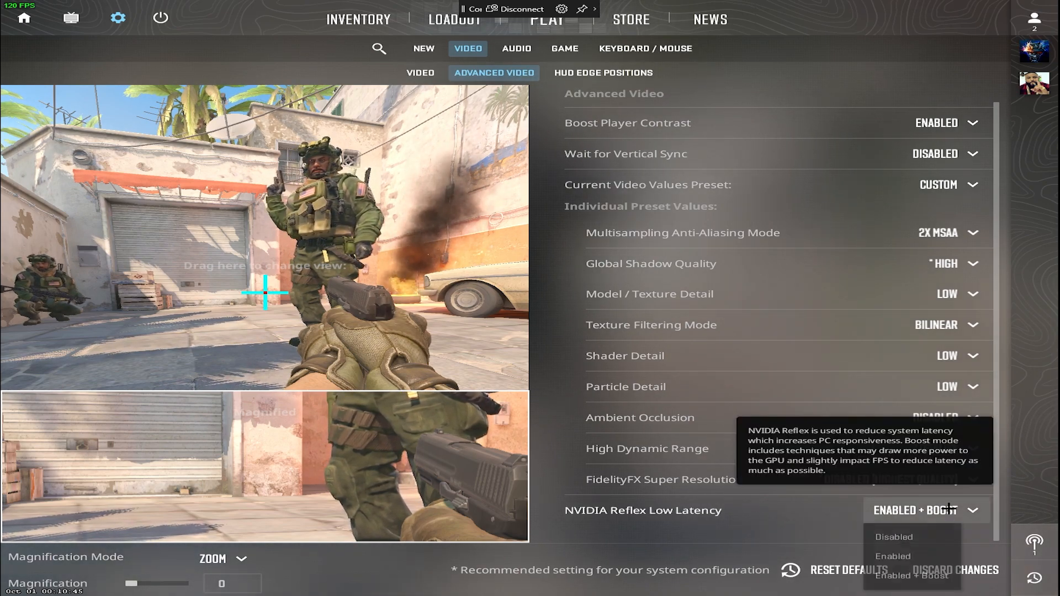